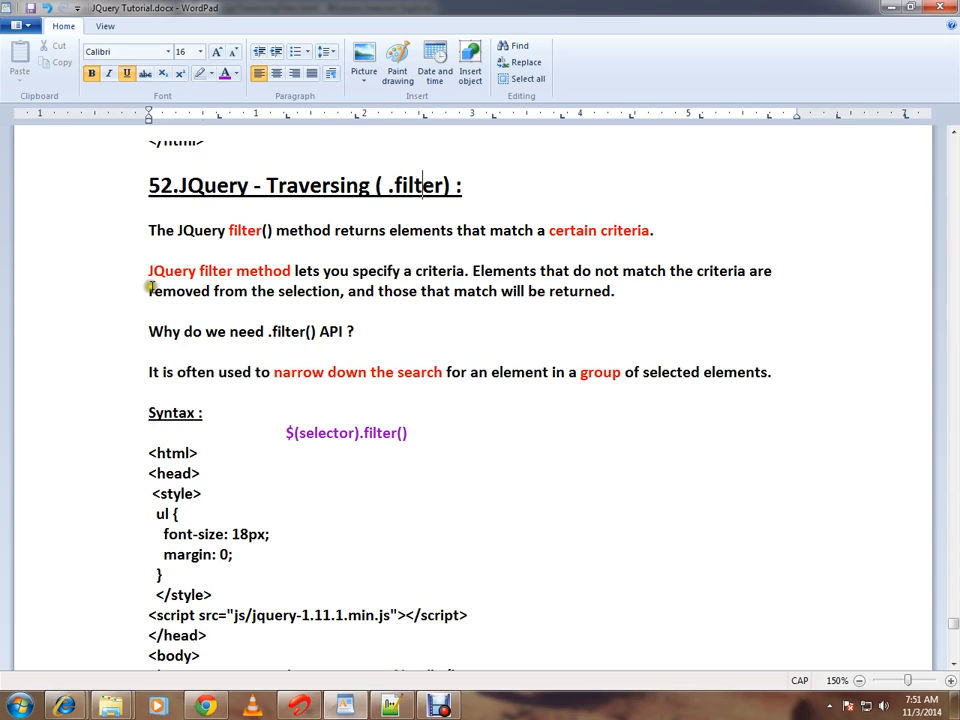
mouse_move(398, 278)
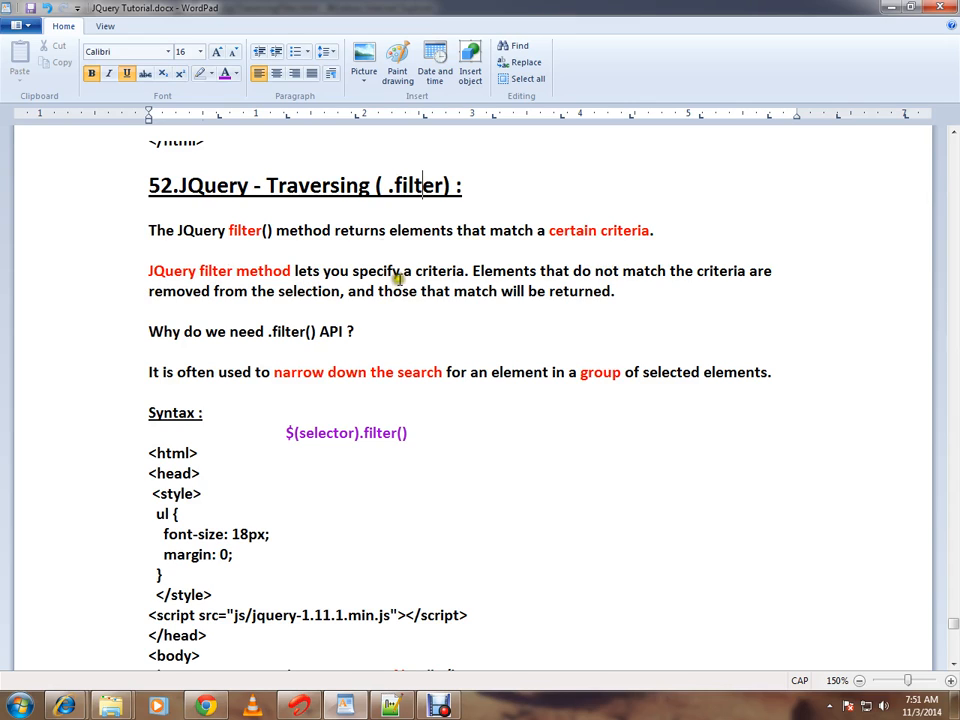
mouse_move(400, 305)
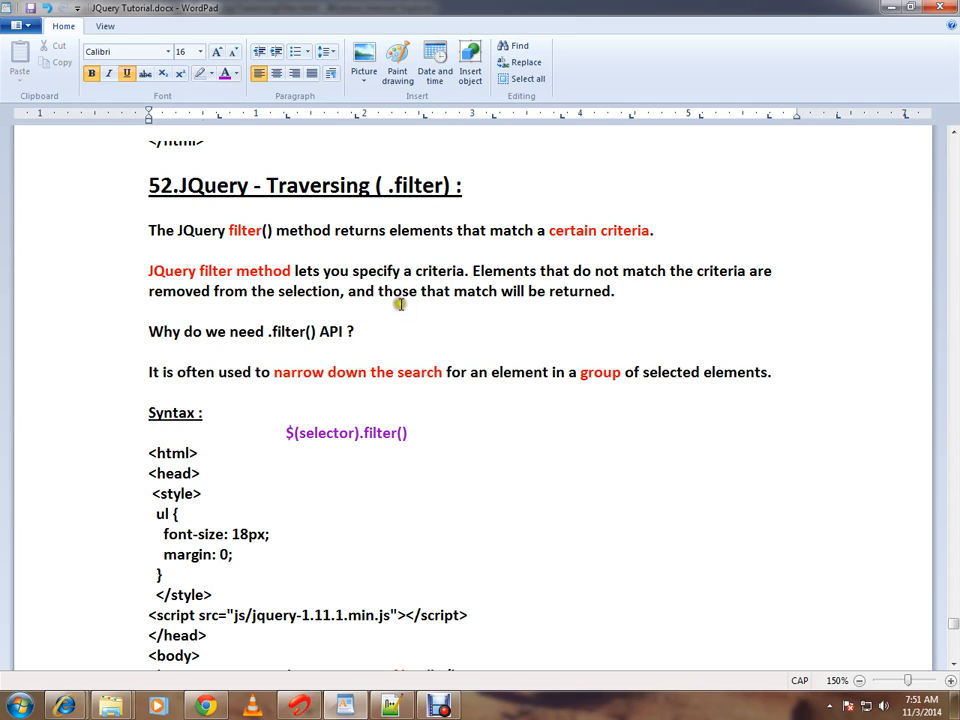
Emphasize 'criteria' and 'filter' in the notes' question and syntax line
double_click(439, 271)
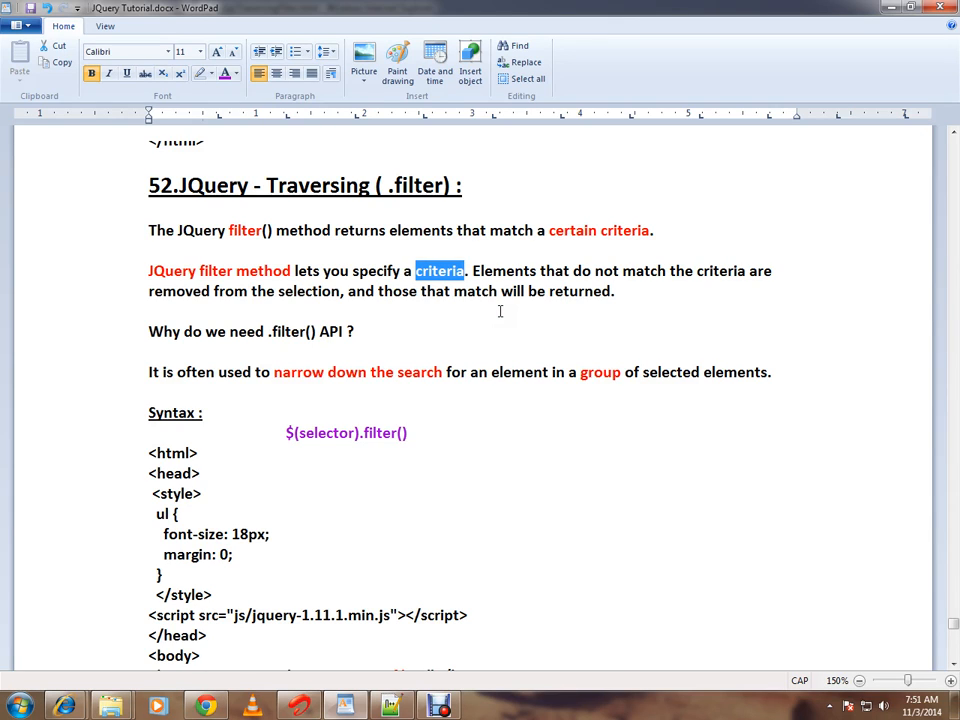
double_click(580, 291)
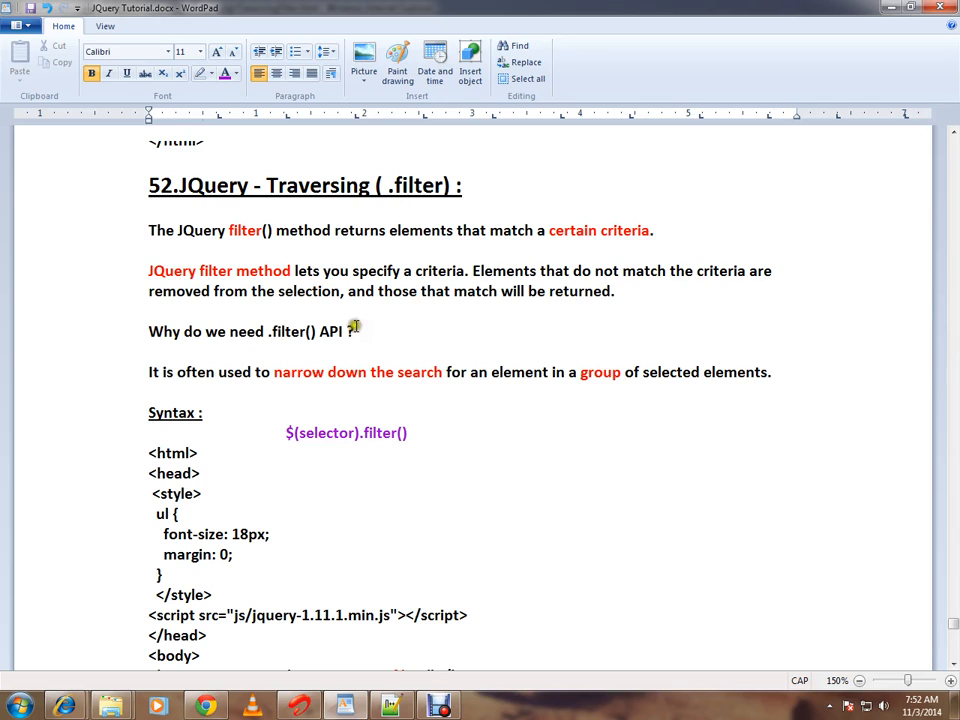
double_click(287, 331)
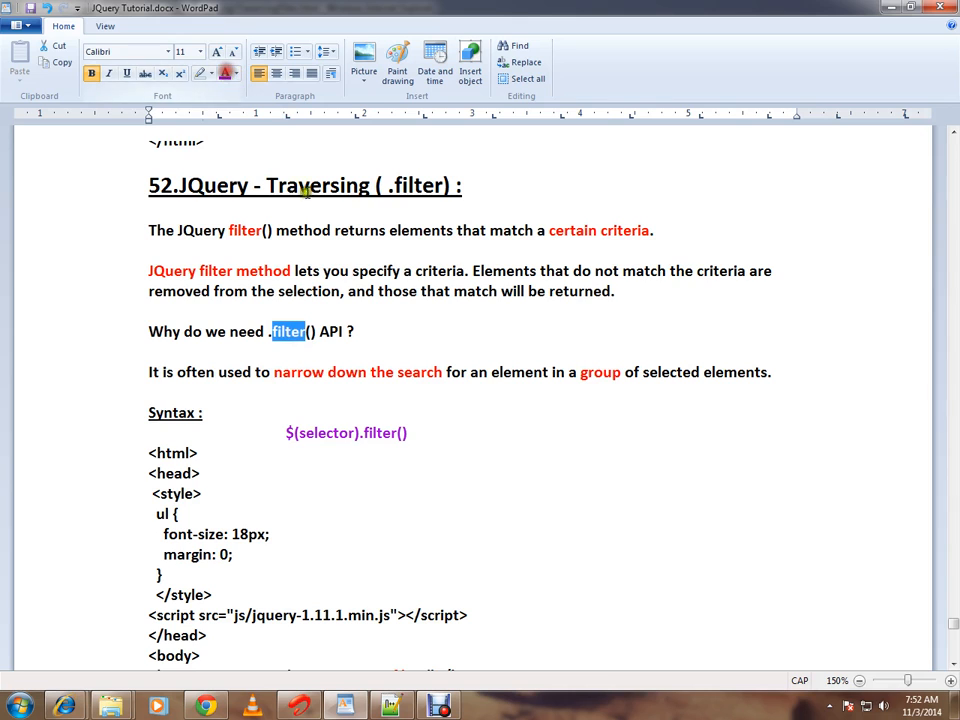
scroll(down, 3)
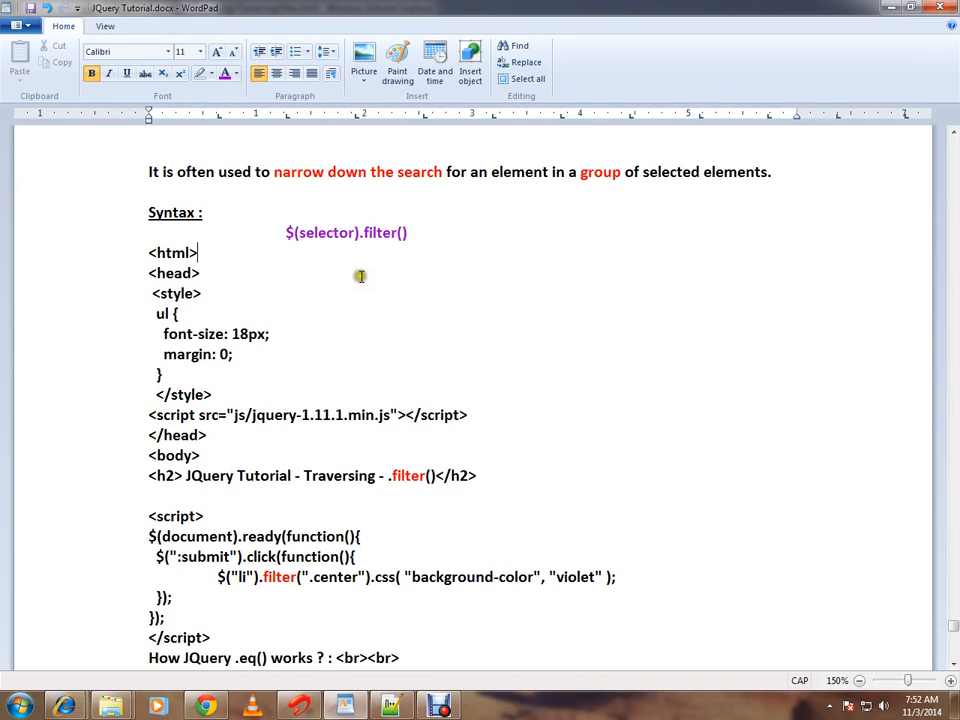
double_click(379, 232)
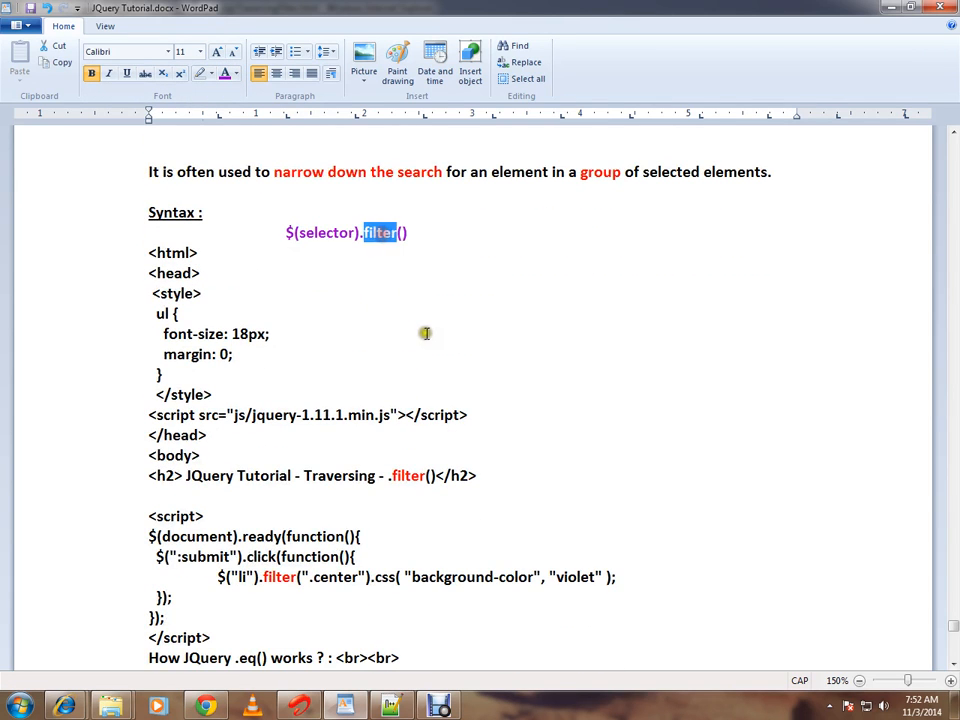
scroll(down, 3)
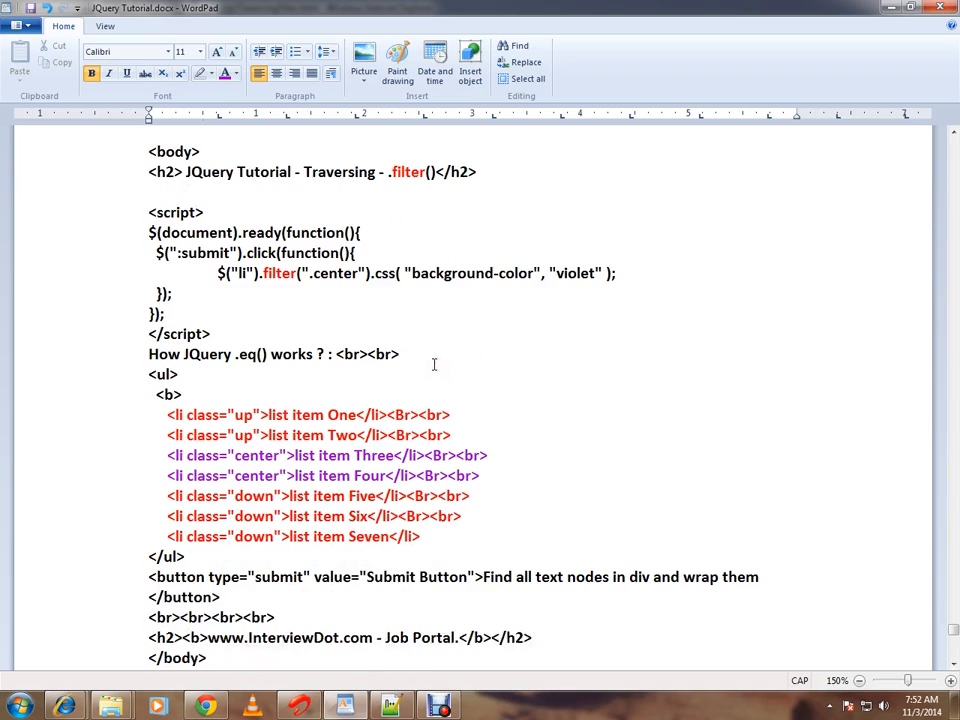
mouse_move(175, 418)
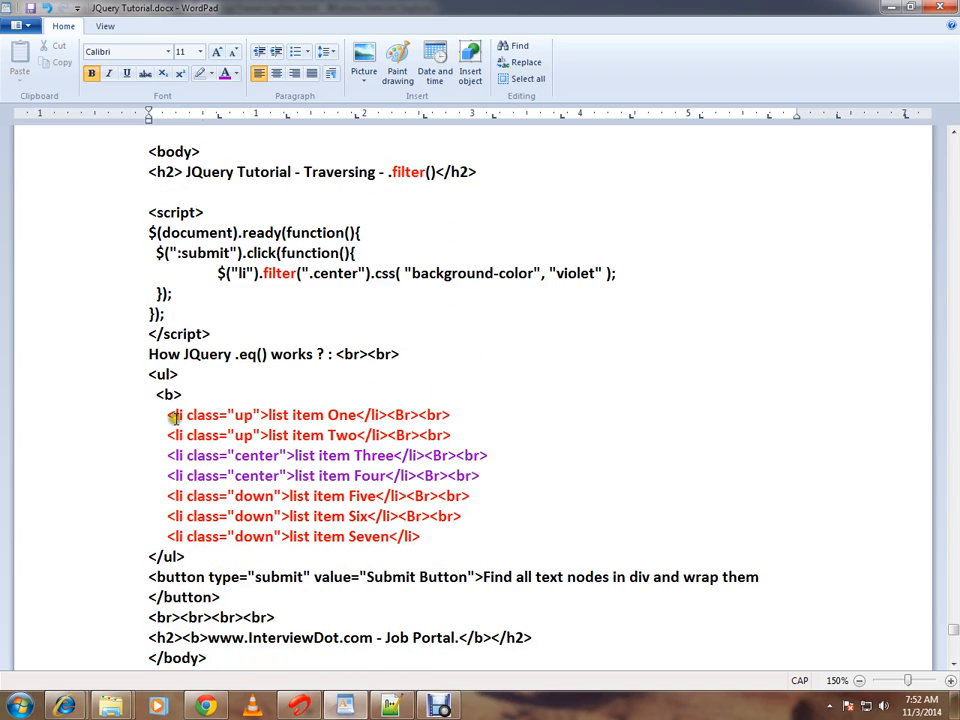
Mark list items Two through Seven, then just Three and Four, in the notes
drag(170, 414, 455, 537)
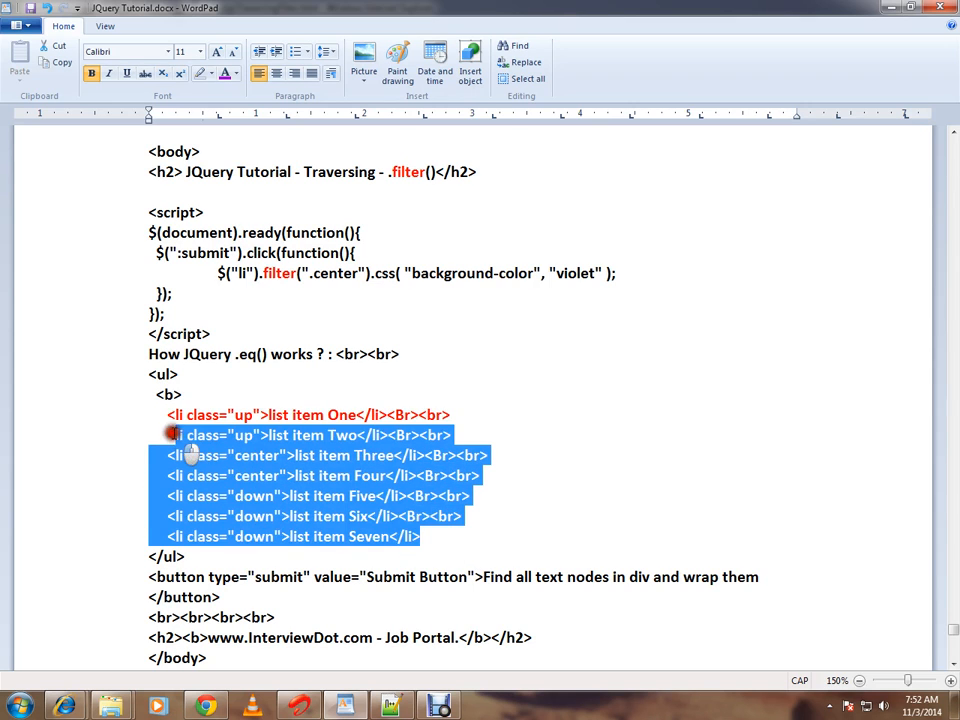
click(438, 536)
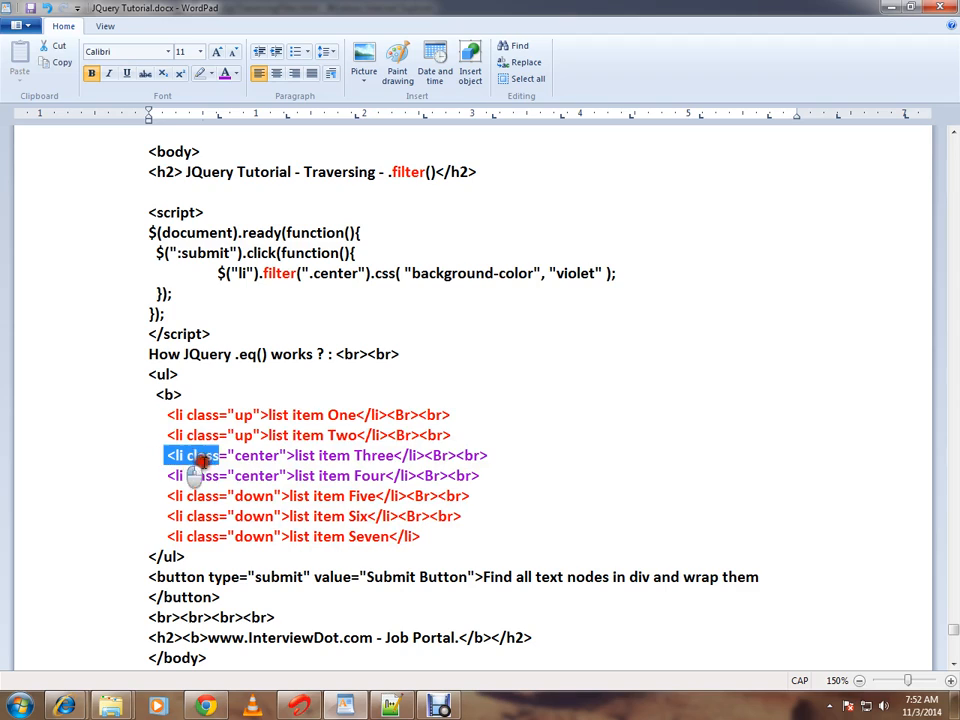
drag(195, 455, 480, 475)
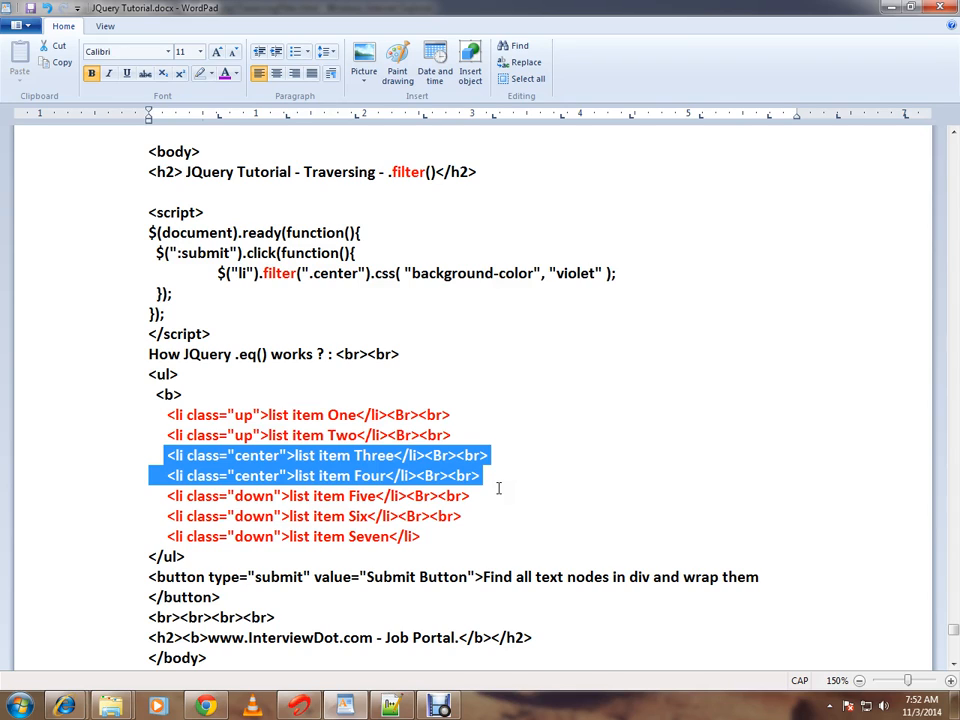
click(480, 475)
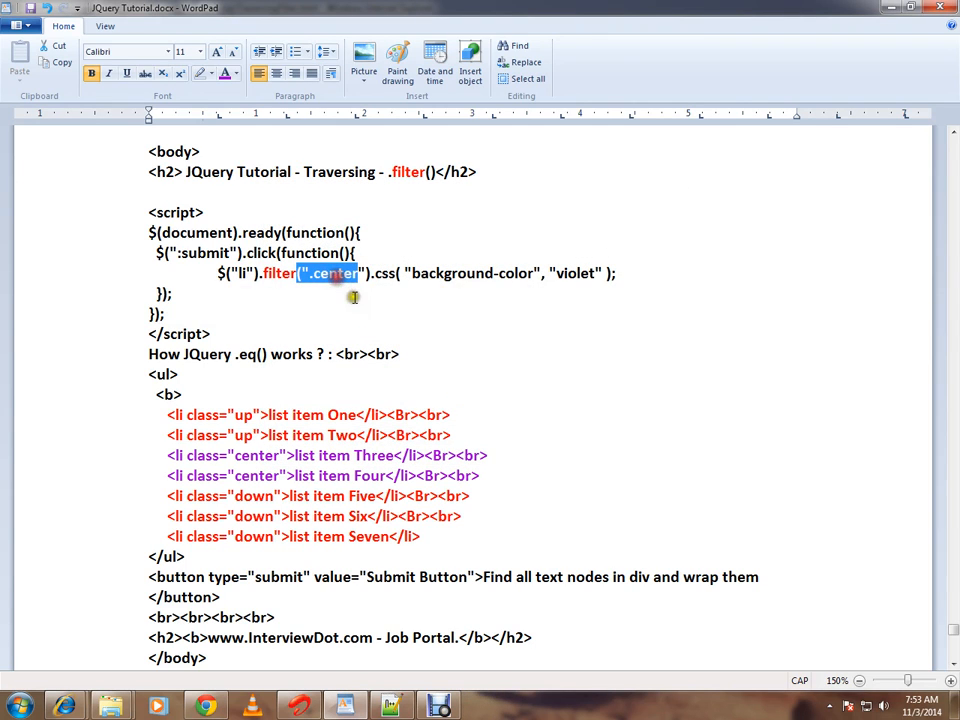
mouse_move(359, 315)
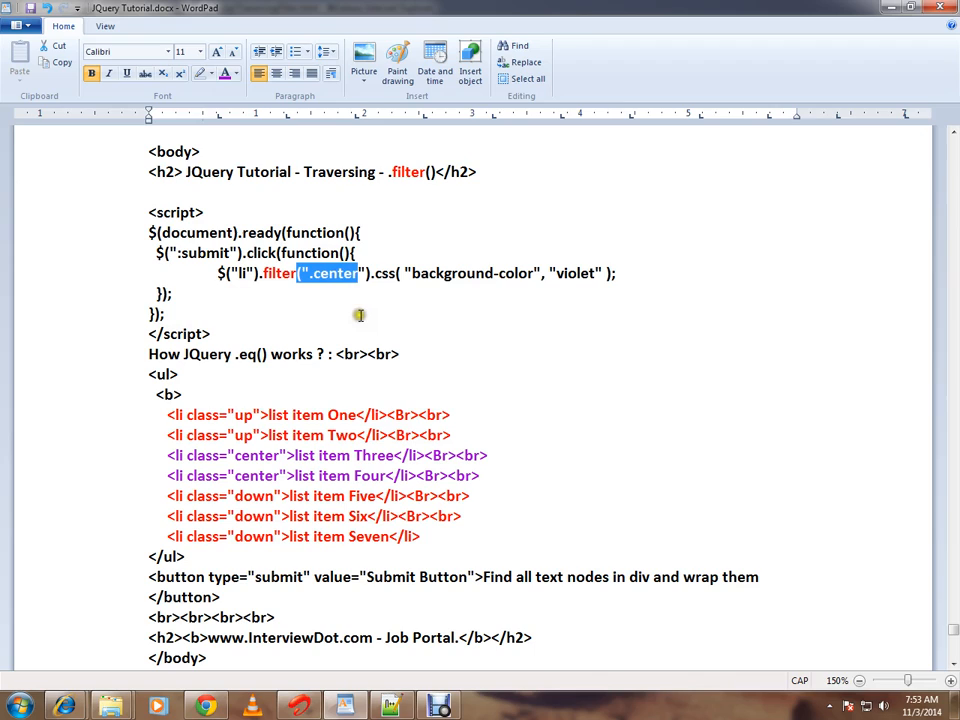
mouse_move(360, 322)
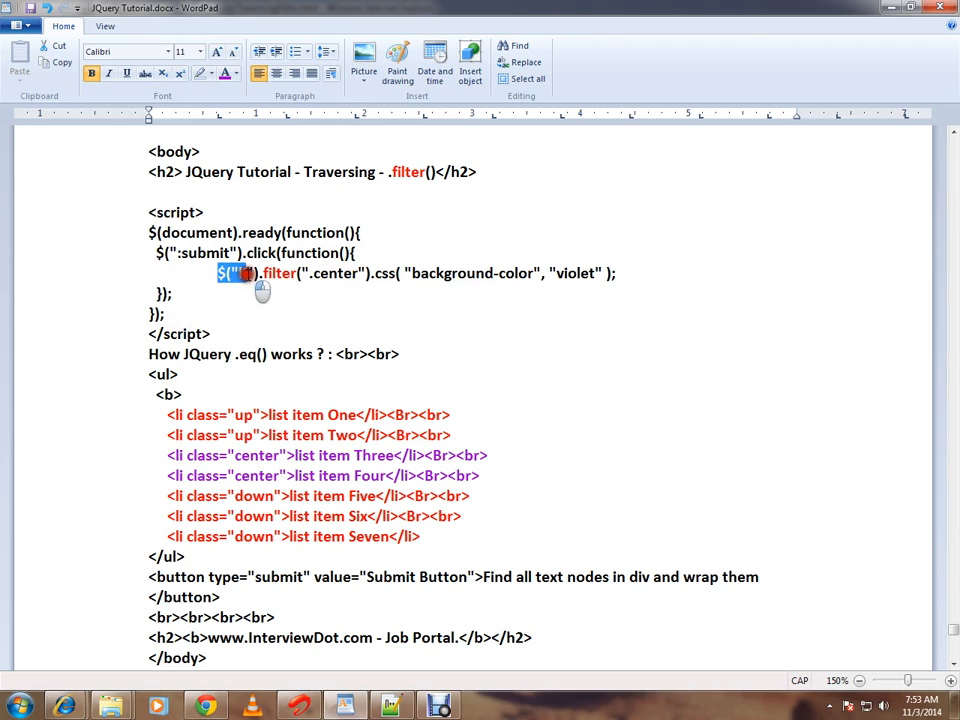
Point out the li selector, then switch to the TraversingFilter.html demo page in Internet Explorer
text(li)
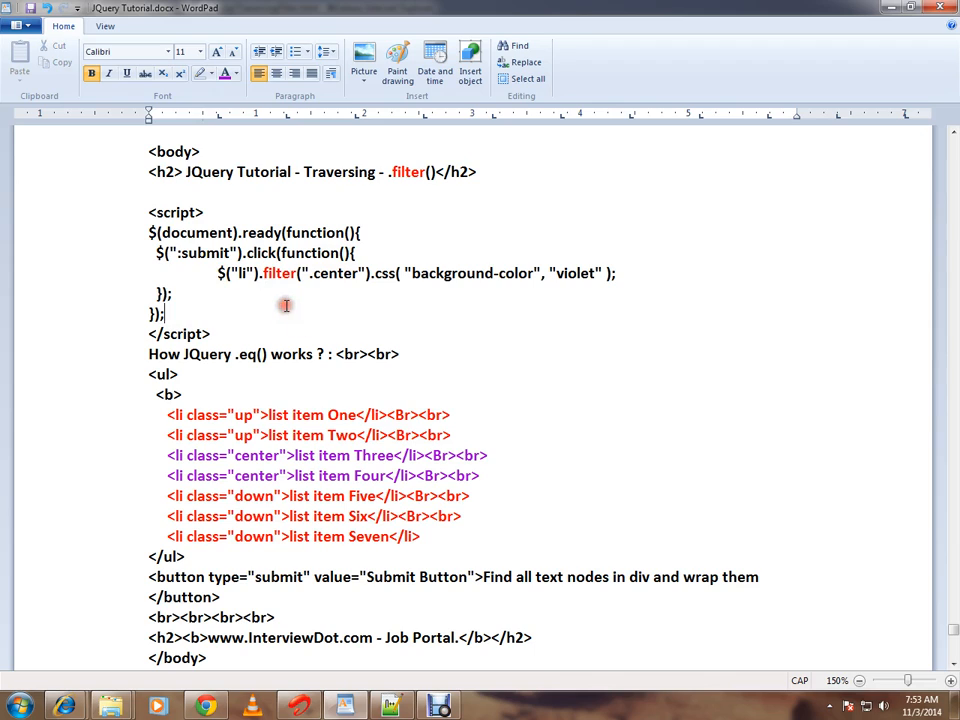
double_click(278, 273)
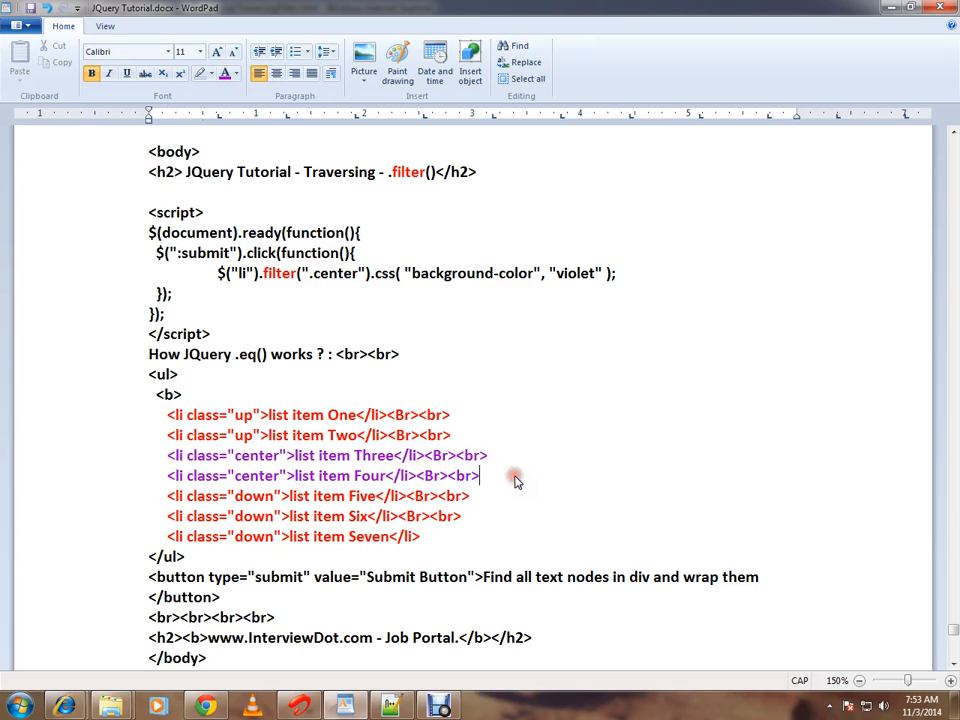
mouse_move(405, 428)
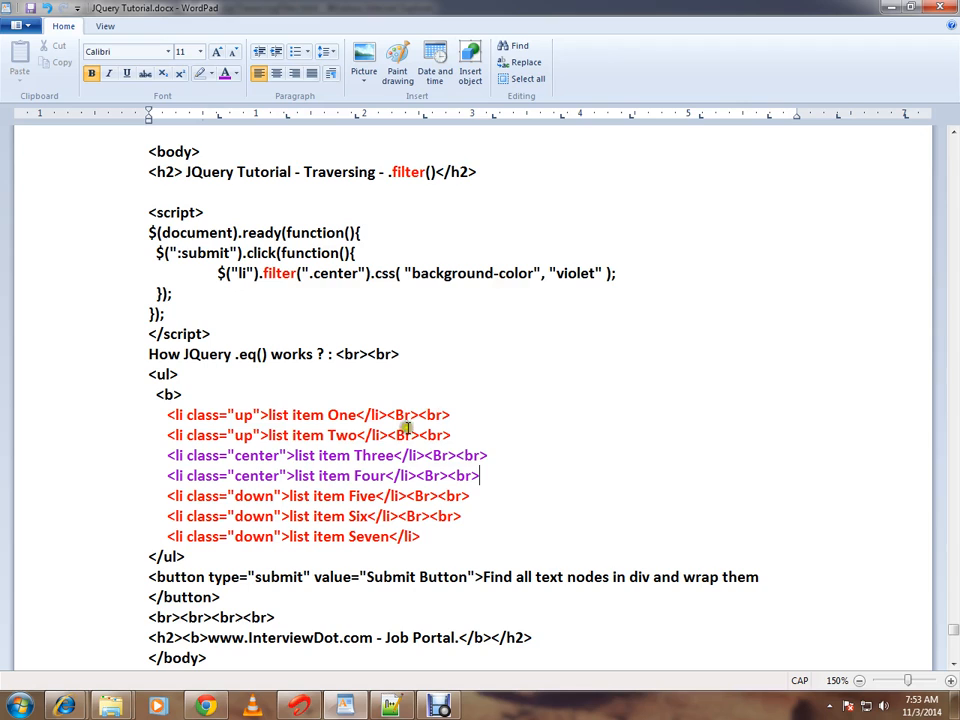
mouse_move(63, 706)
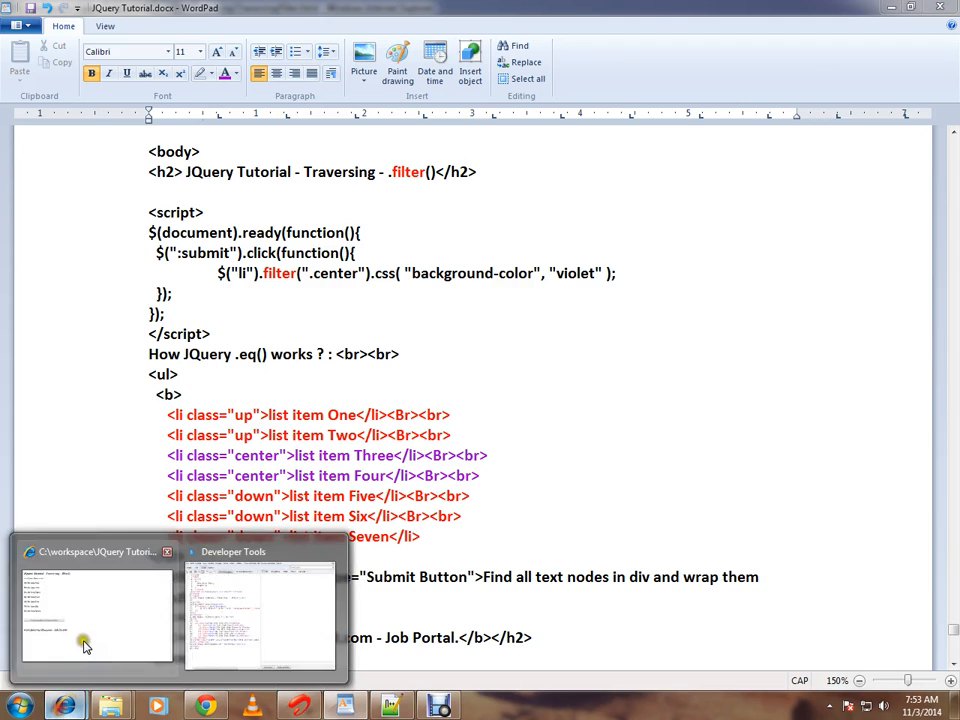
click(97, 615)
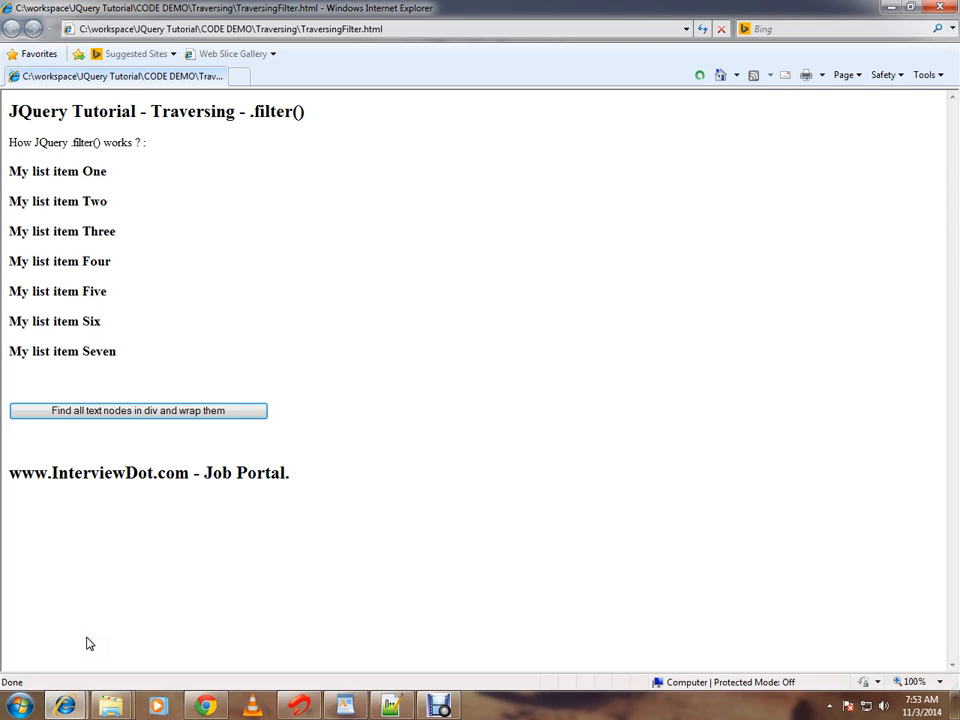
click(138, 410)
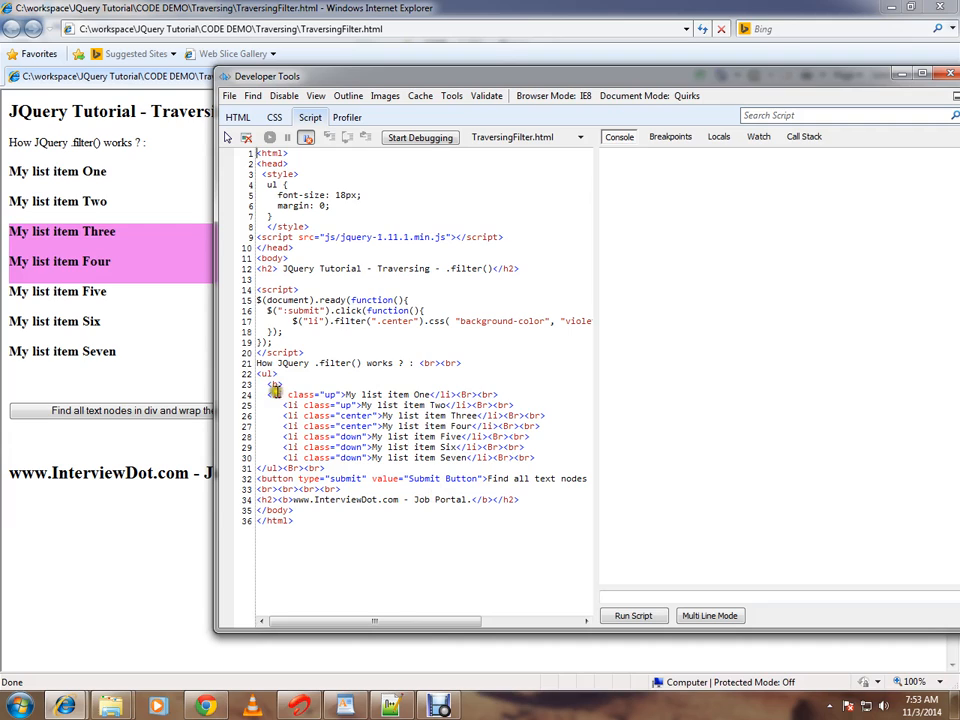
Review the list item lines, li selector and center class in the source, then close Developer Tools
drag(275, 393, 505, 458)
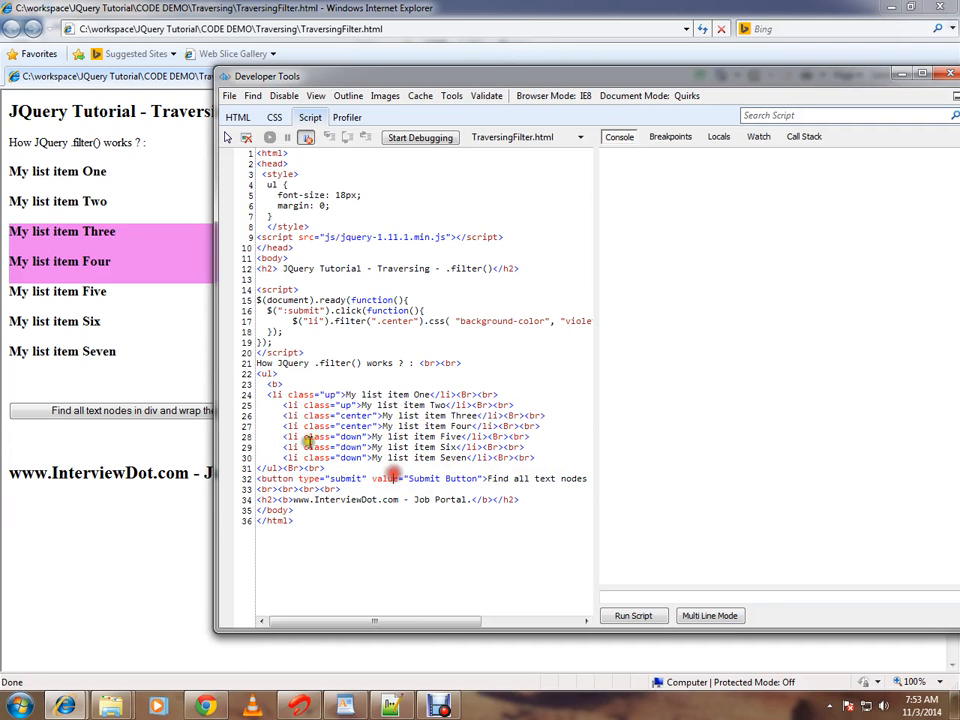
drag(275, 394, 495, 457)
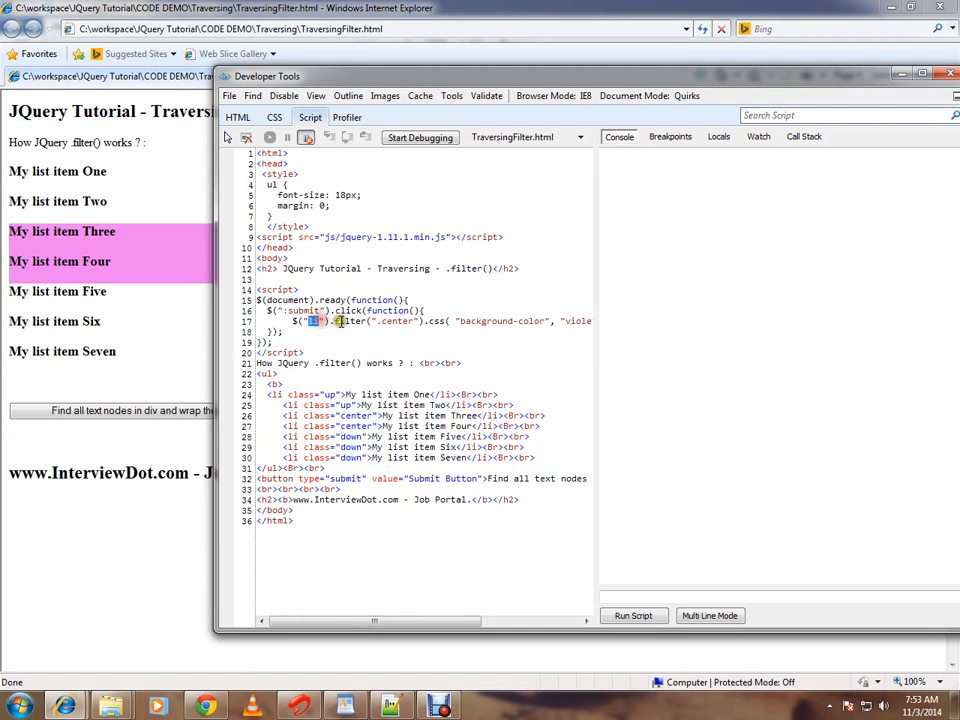
double_click(390, 321)
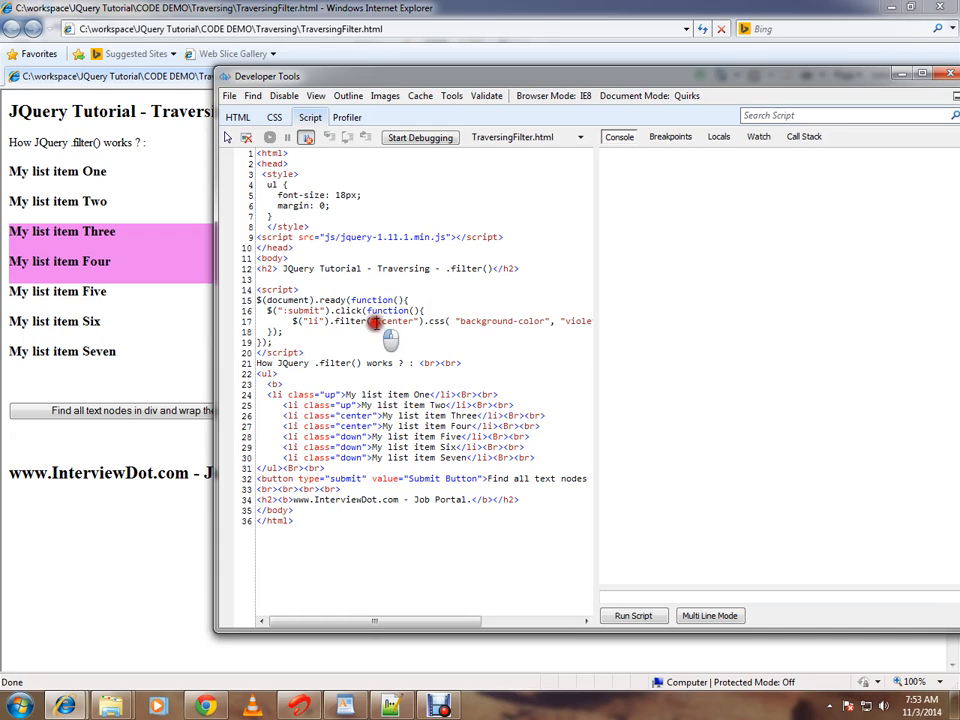
double_click(393, 321)
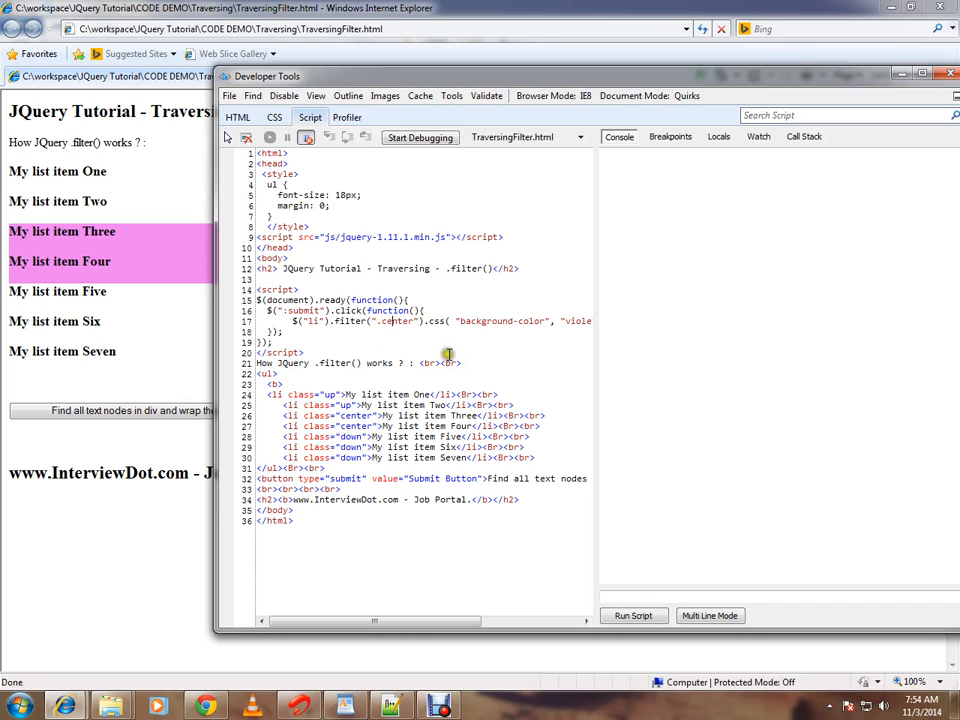
click(948, 73)
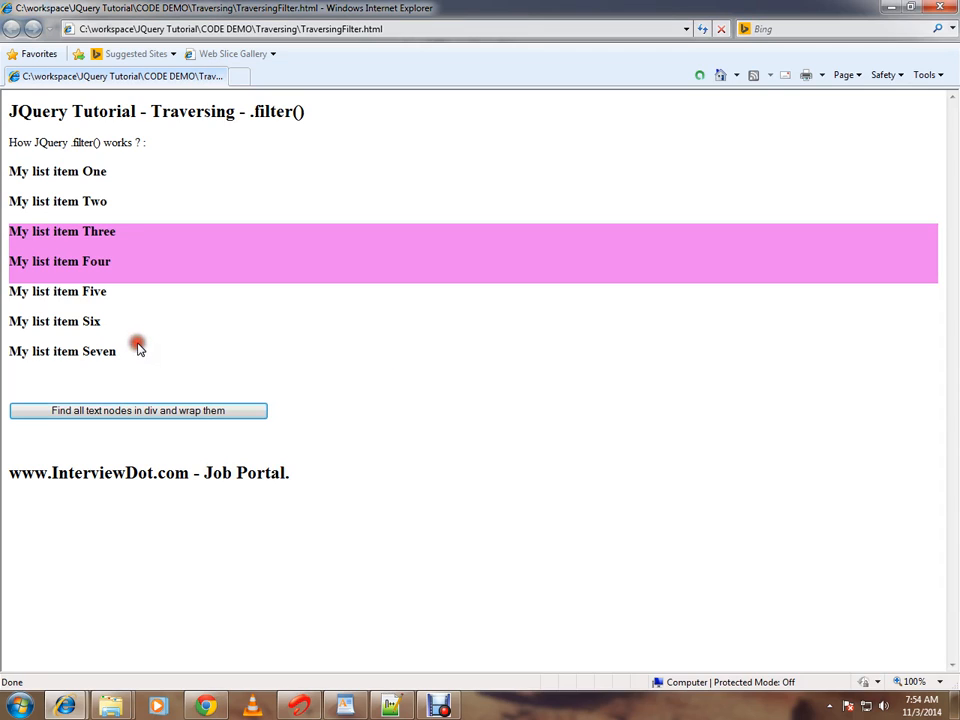